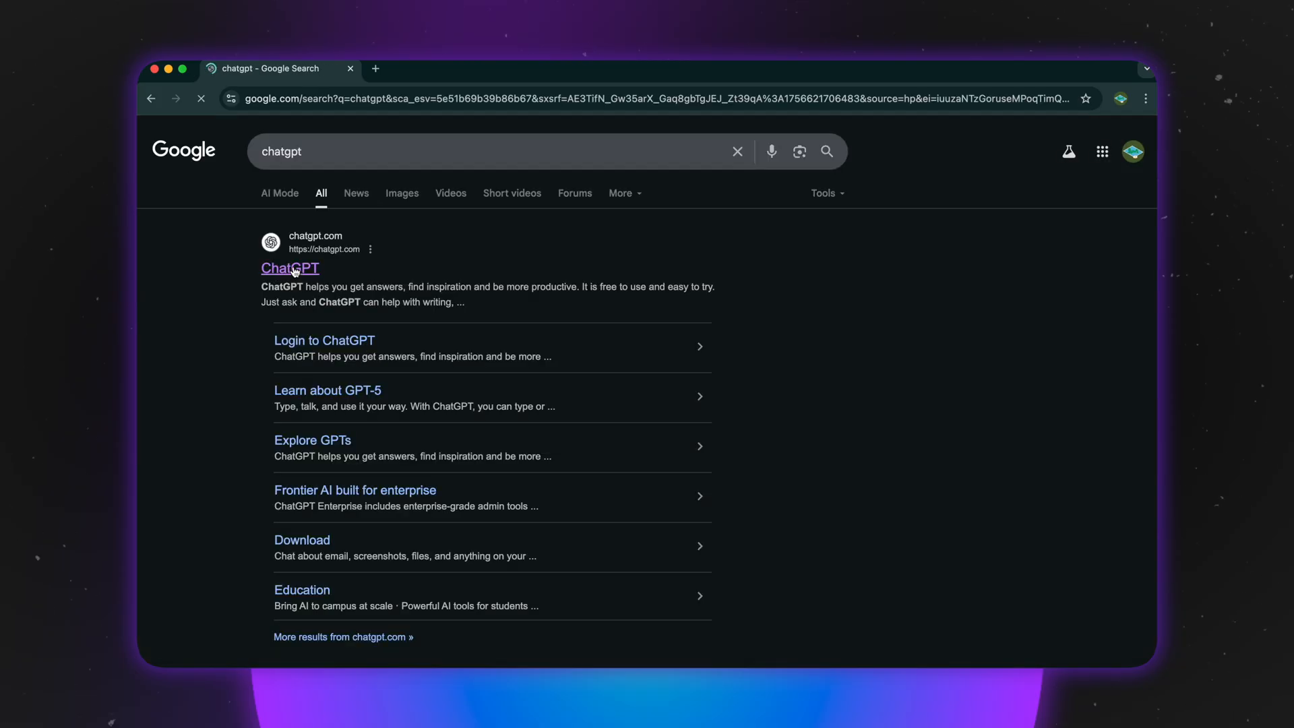
Open the ChatGPT website from the Google results for 'chatgpt'.
{"action": "left_click", "coordinate": [289, 268]}
{"action": "type", "text": "Make me a to-do list for the week"}
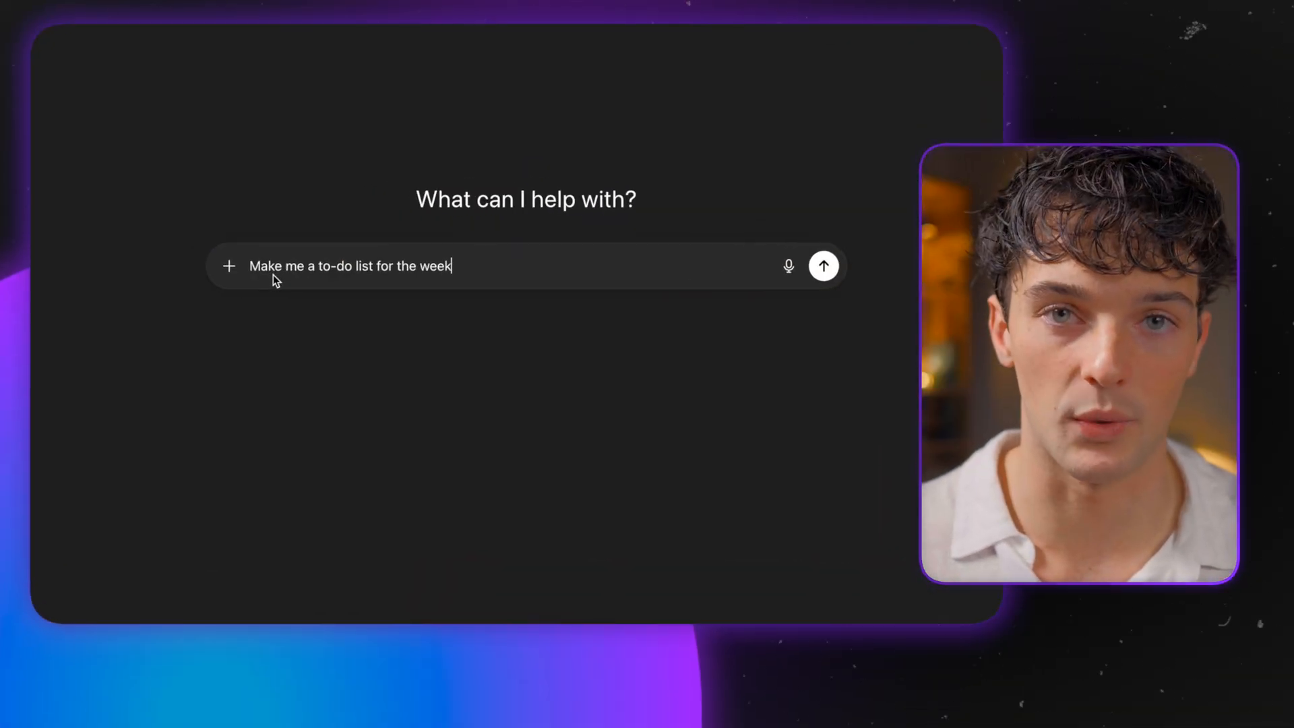
Send 'Make me a to-do list for the week' and review the Monday-to-Sunday reply.
{"action": "left_click", "coordinate": [823, 266]}
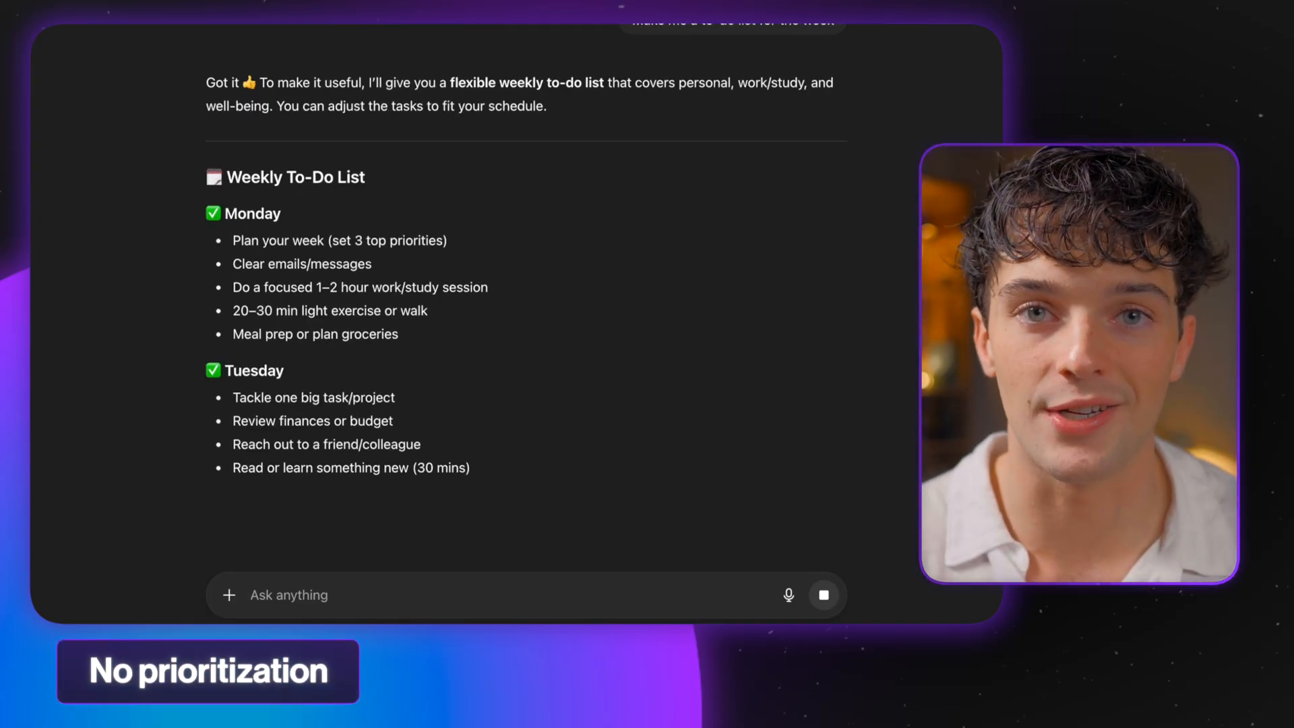
{"action": "scroll", "scroll_direction": "down", "scroll_amount": 3}
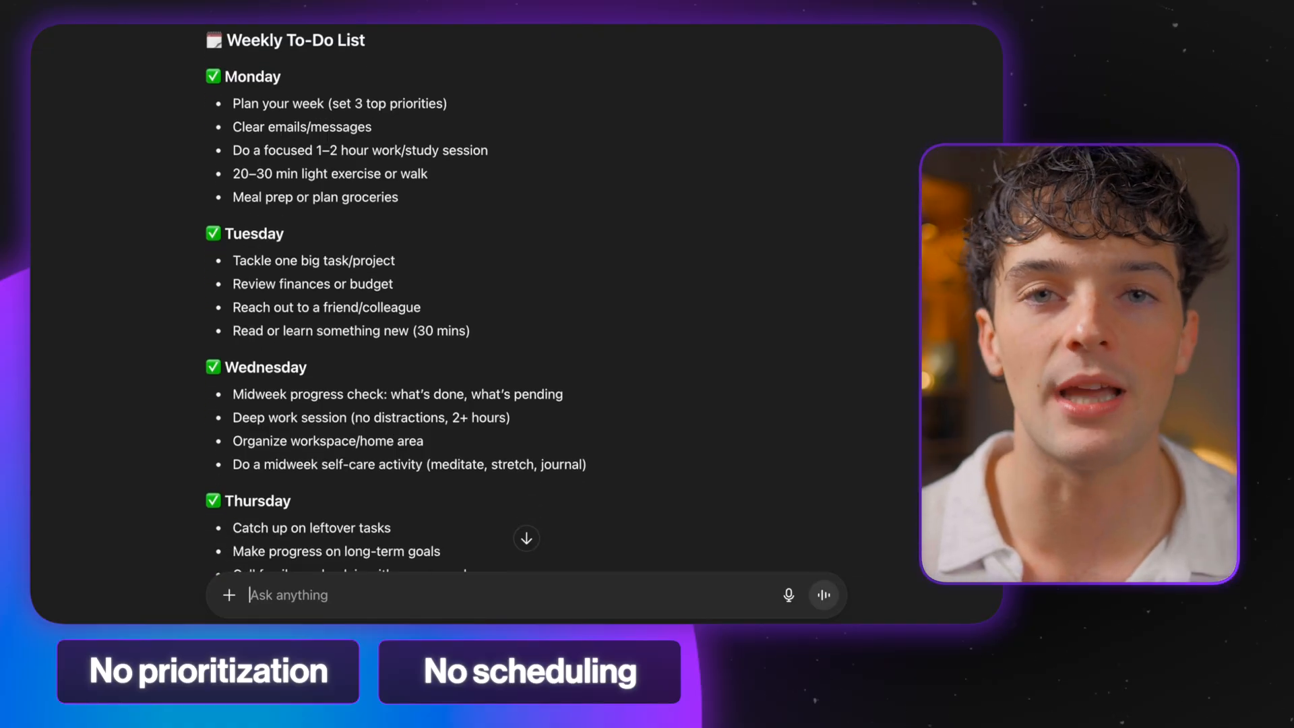
{"action": "scroll", "scroll_direction": "down", "scroll_amount": 3}
{"action": "type", "text": "\"ChatGPT, I am building out a personal profile for you to save to your memory."}
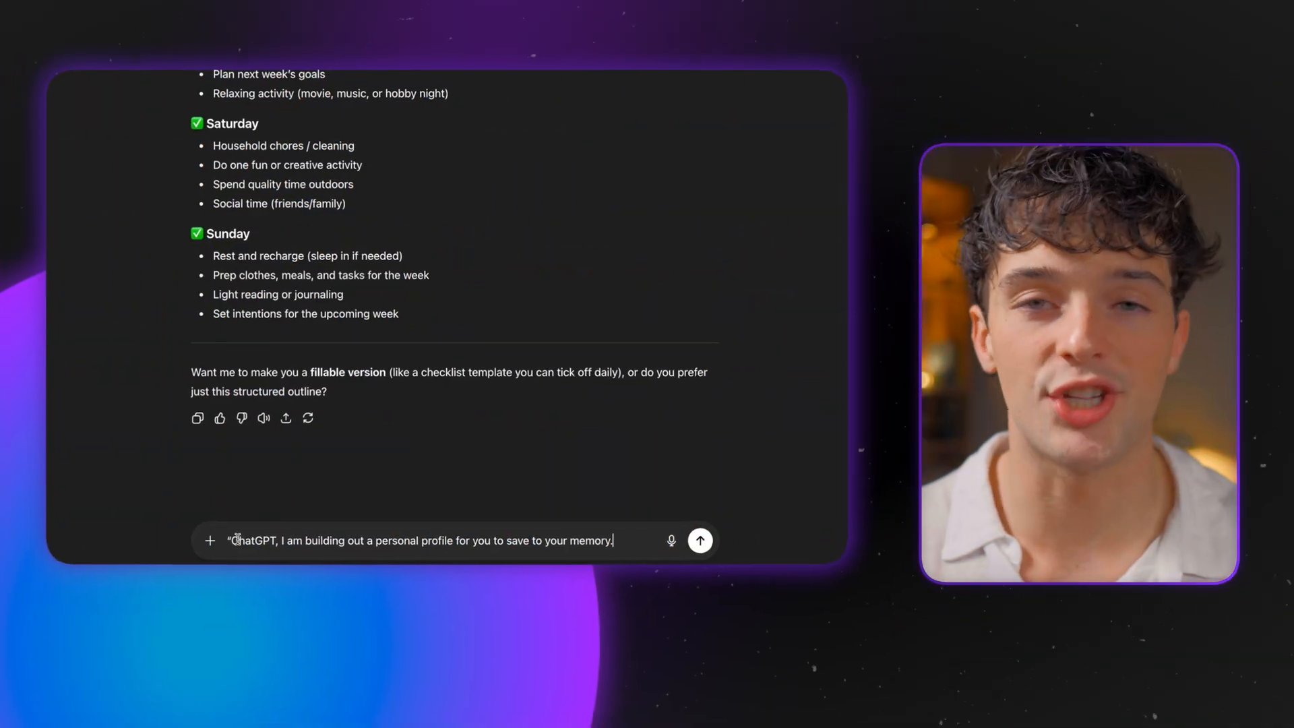
Send a profile prompt covering role, responsibilities, long-term goals and scheduling priorities.
{"action": "key", "text": "enter"}
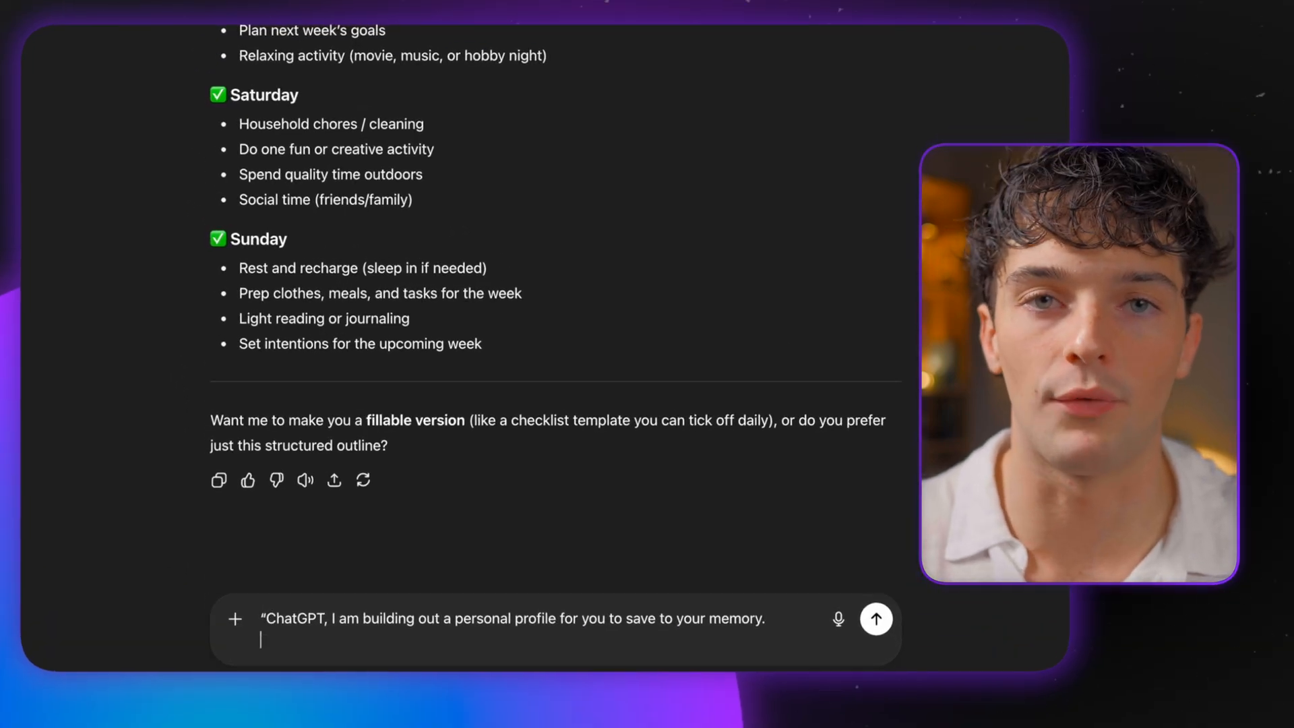
{"action": "type", "text": "I am currently a [student / professional / creator — insert whatever applies to you]."}
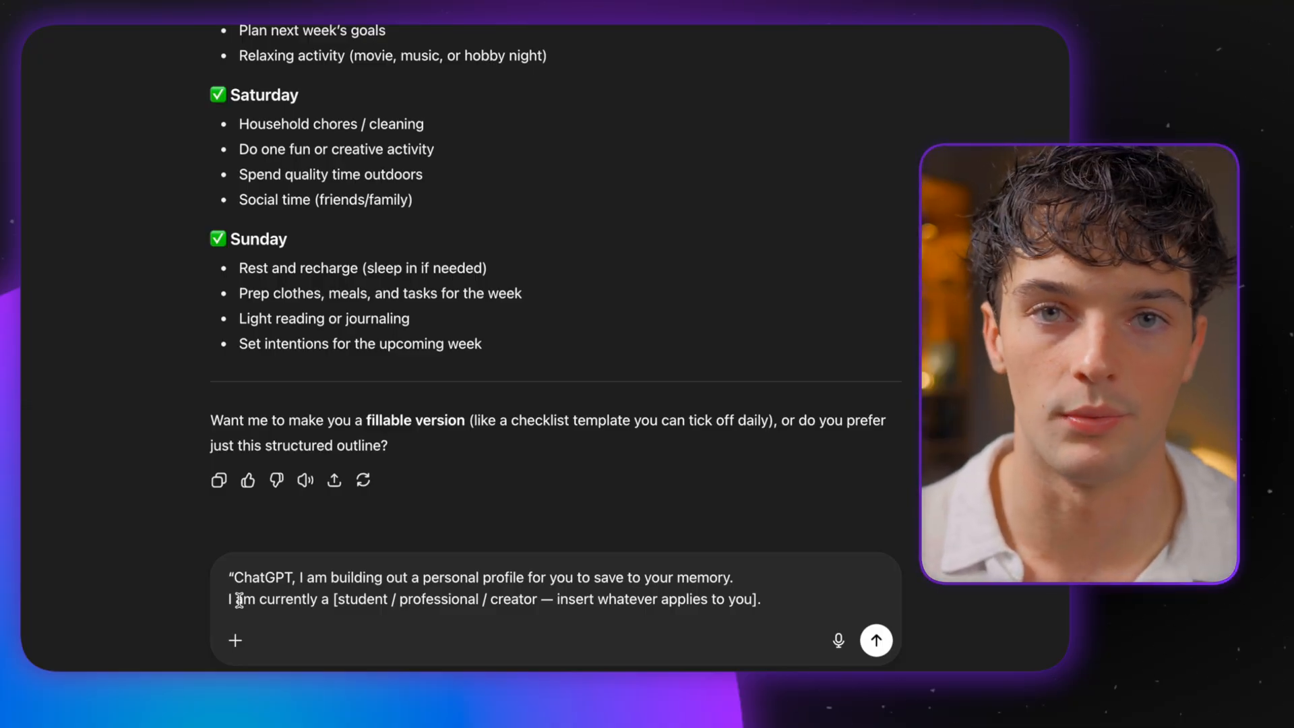
{"action": "type", "text": "Here are my main responsibilities: [list them out]."}
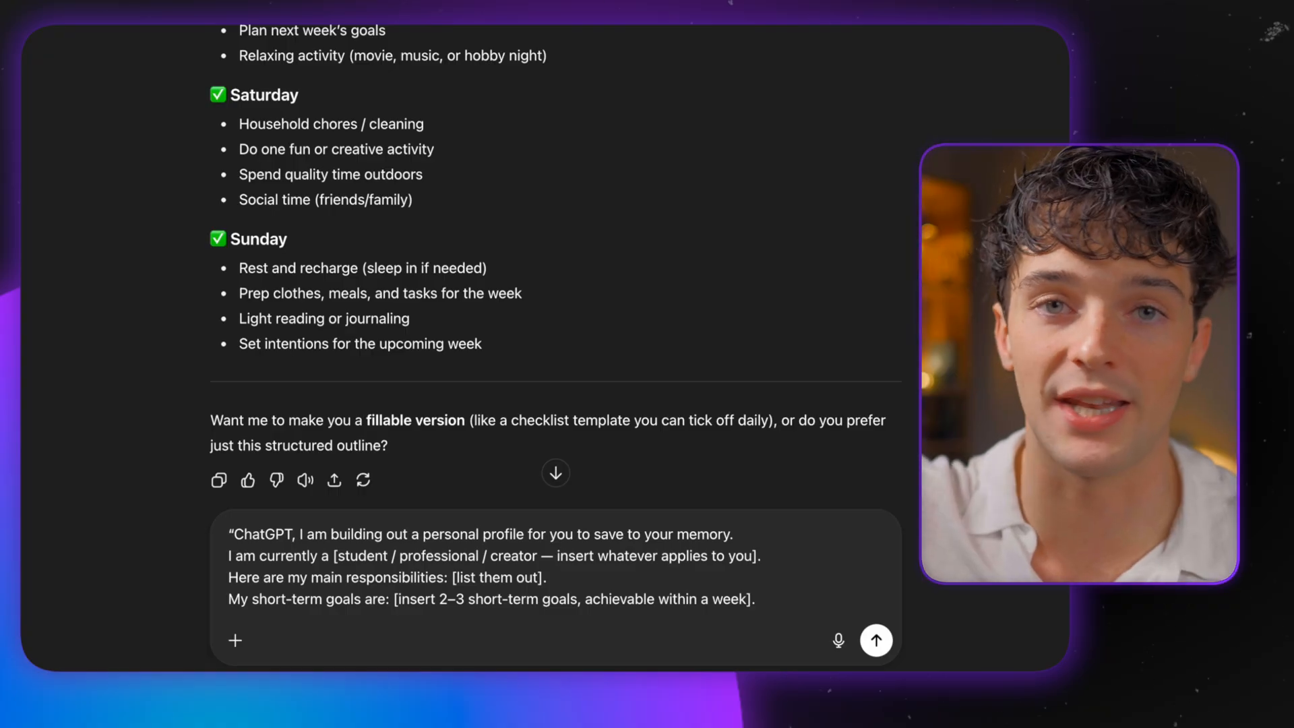
{"action": "type", "text": "My long-term goals are: [insert 2–3 long-range goals for the year]."}
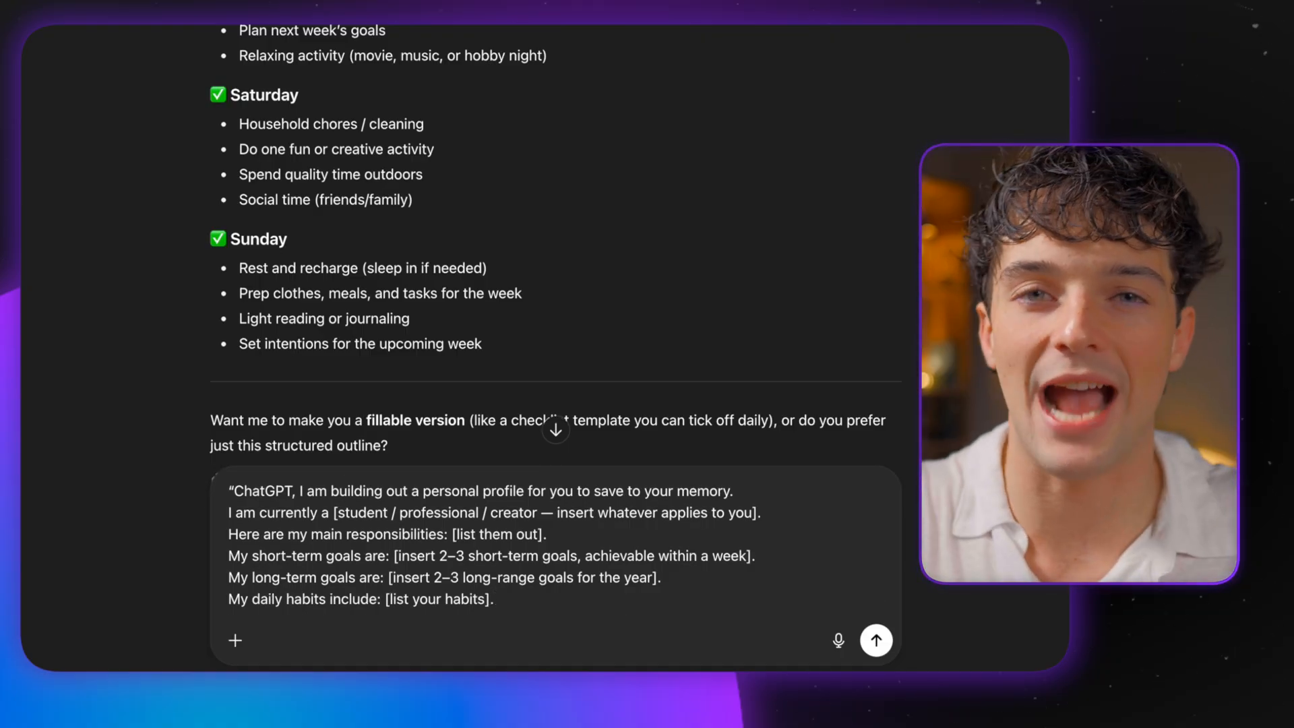
{"action": "type", "text": "When planning my schedule, I want you to prioritize:"}
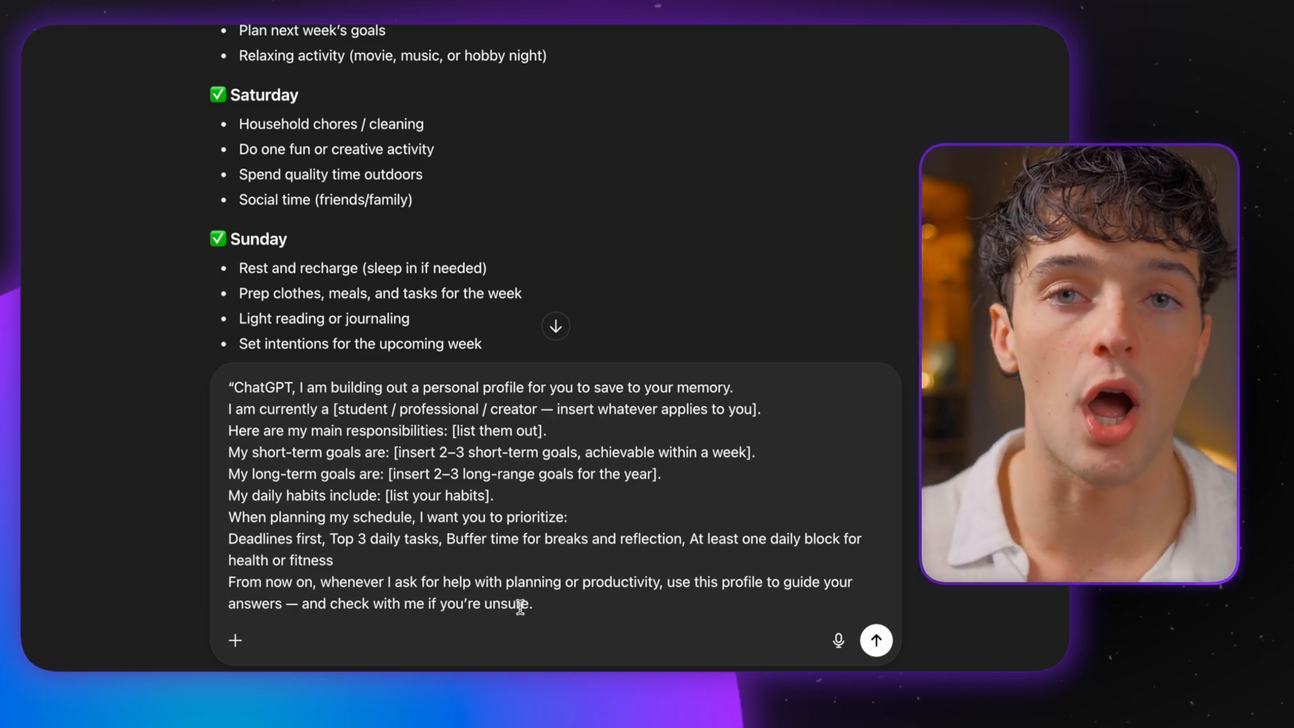
{"action": "left_click", "coordinate": [875, 639]}
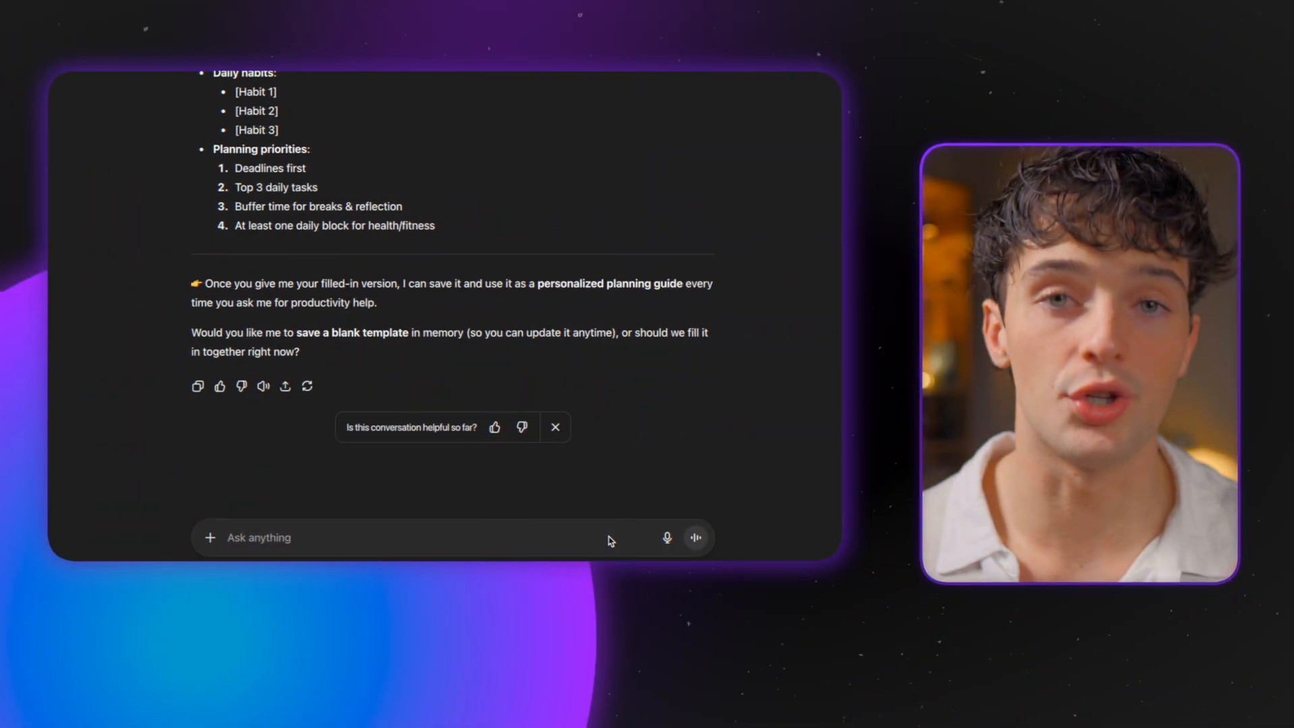
Finish the task list with 'making bed' and send the organize-into-categories instruction.
{"action": "type", "text": "making bed"}
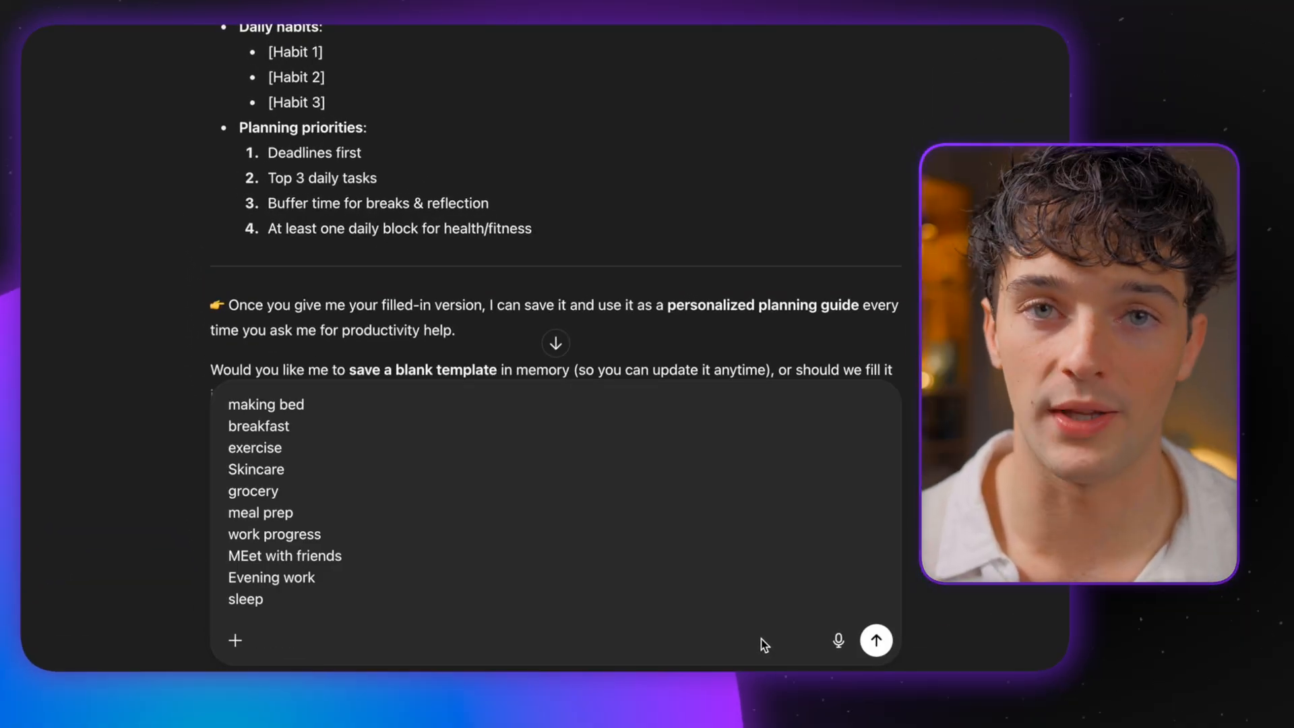
{"action": "key", "text": "Return"}
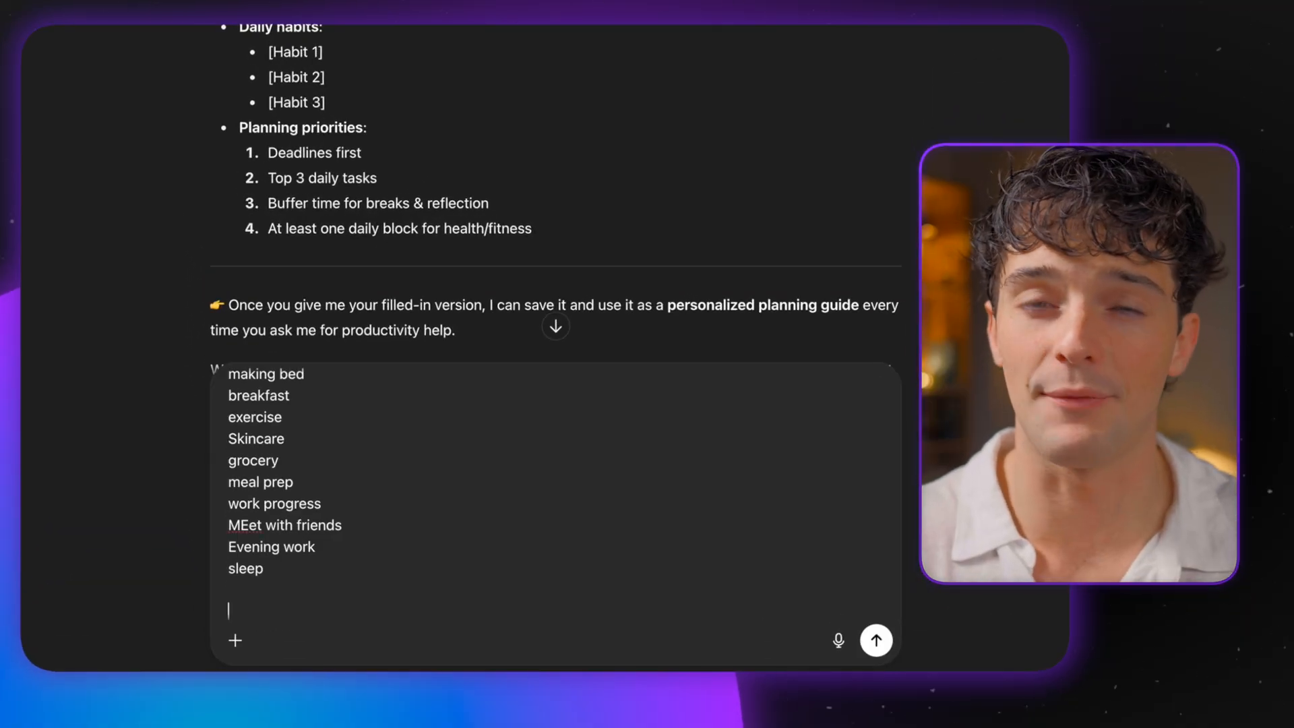
{"action": "type", "text": "Organize them into categories"}
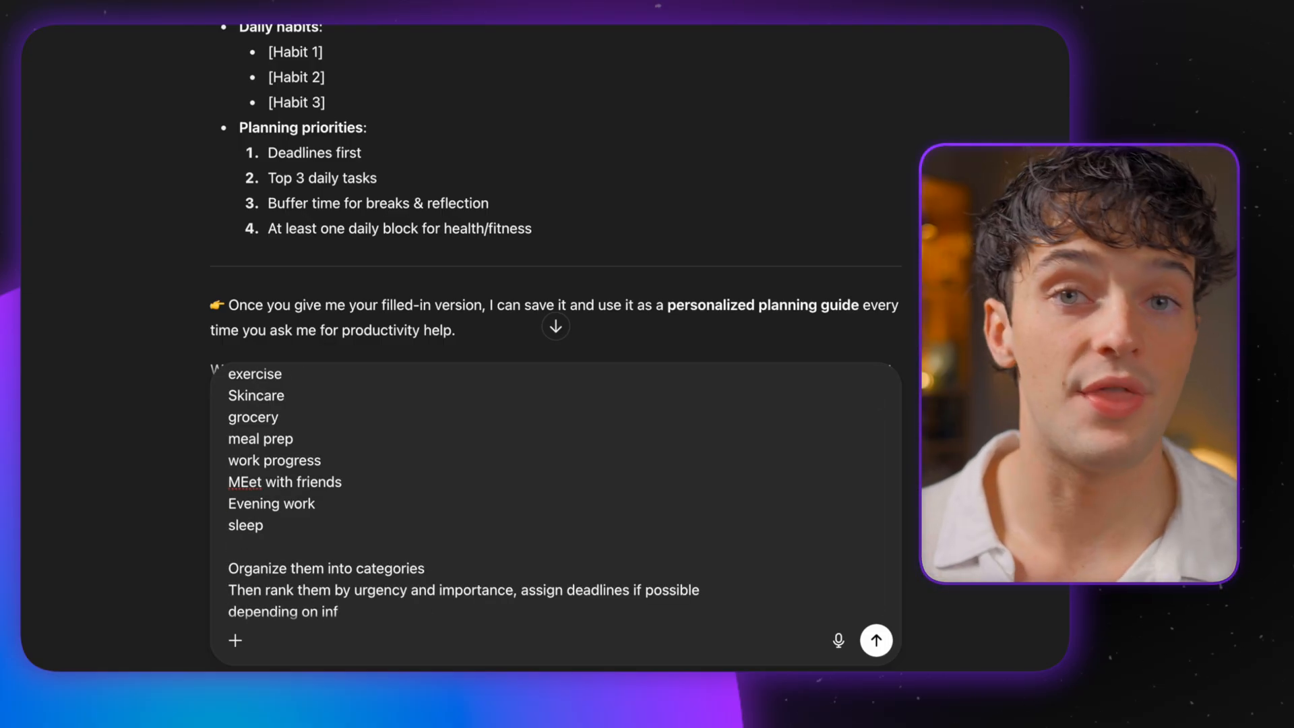
{"action": "type", "text": "the information provi"}
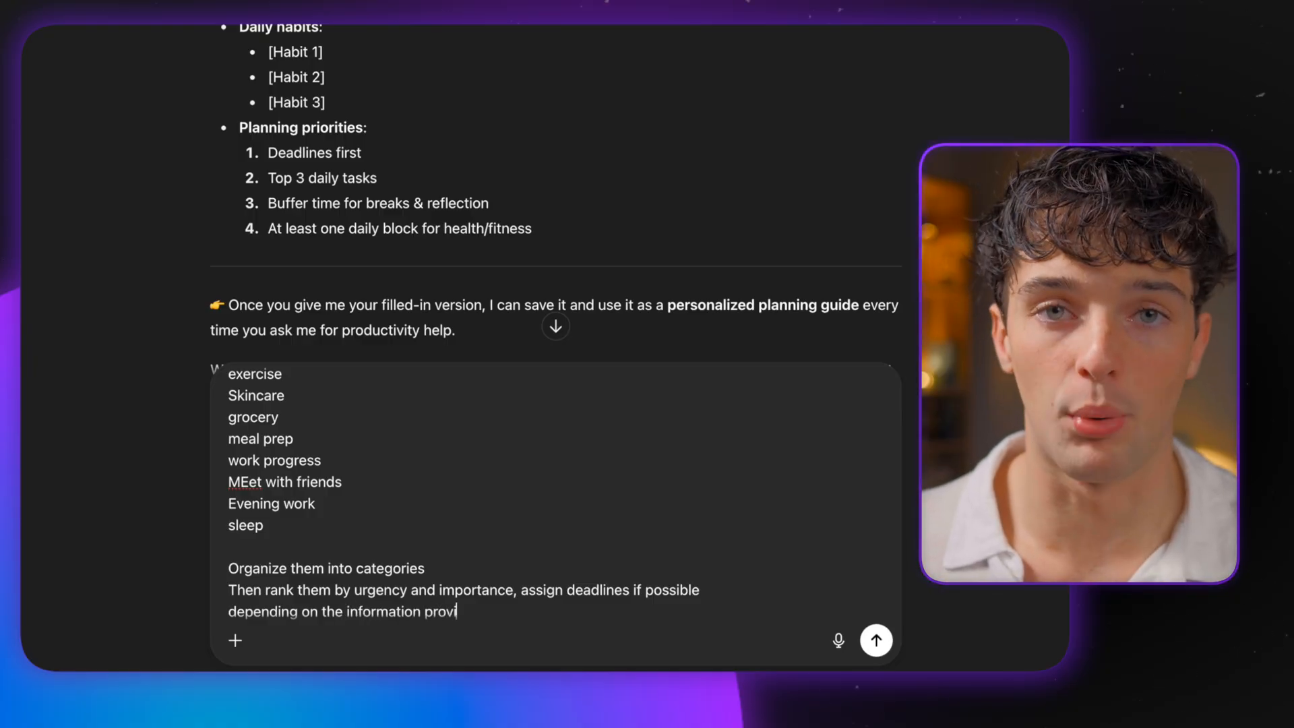
{"action": "left_click", "coordinate": [875, 639]}
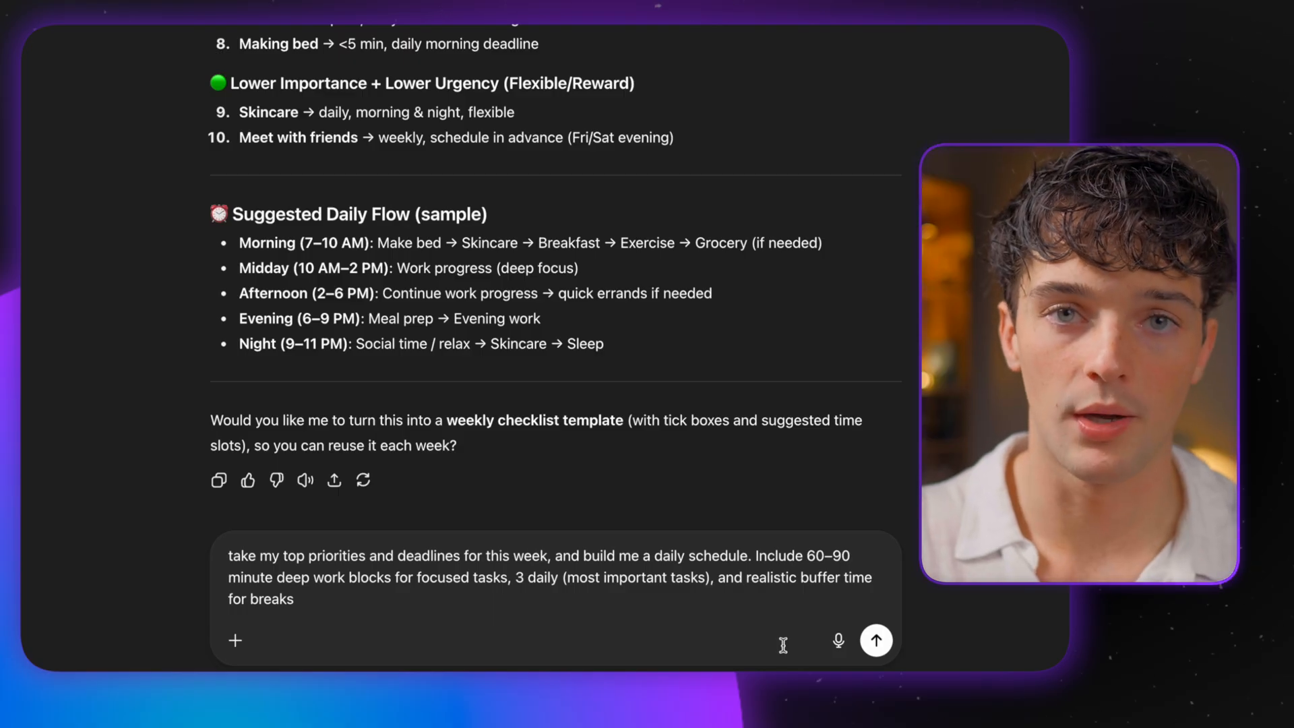
Send the daily schedule request and review the time-blocked schedule with deep work blocks.
{"action": "left_click", "coordinate": [875, 640]}
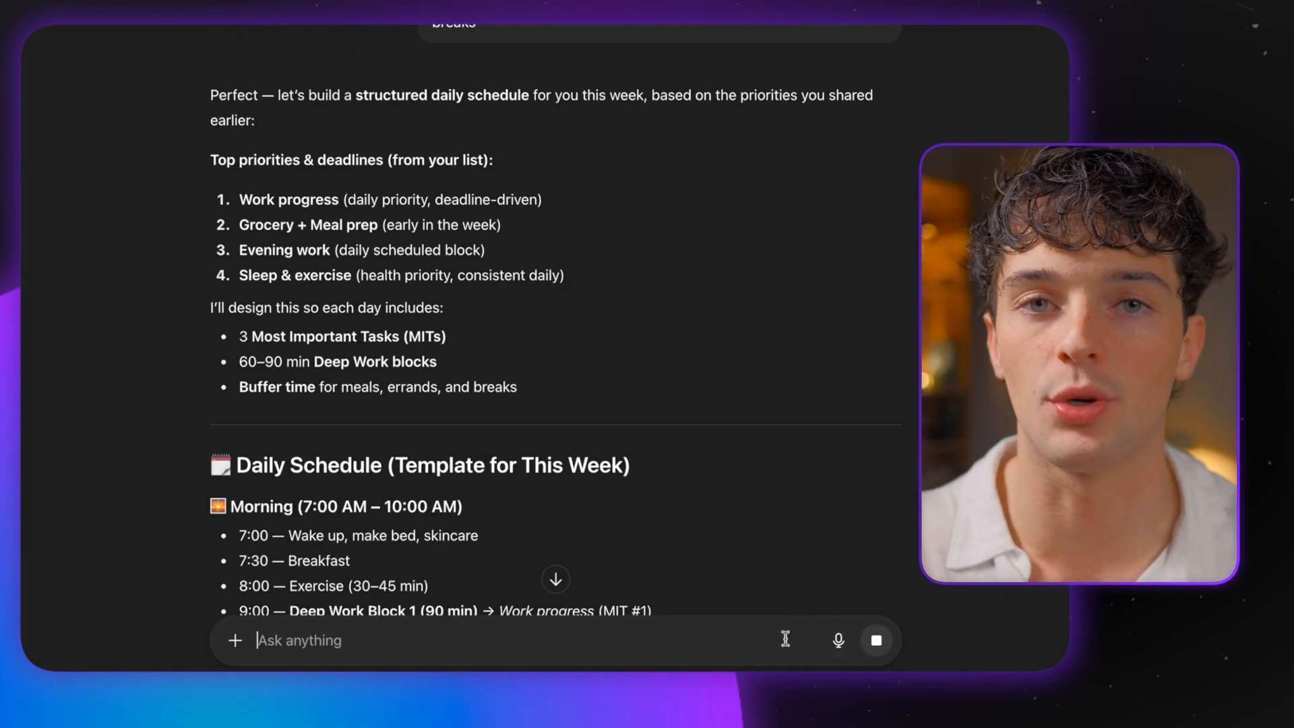
{"action": "scroll", "scroll_direction": "down", "scroll_amount": 3}
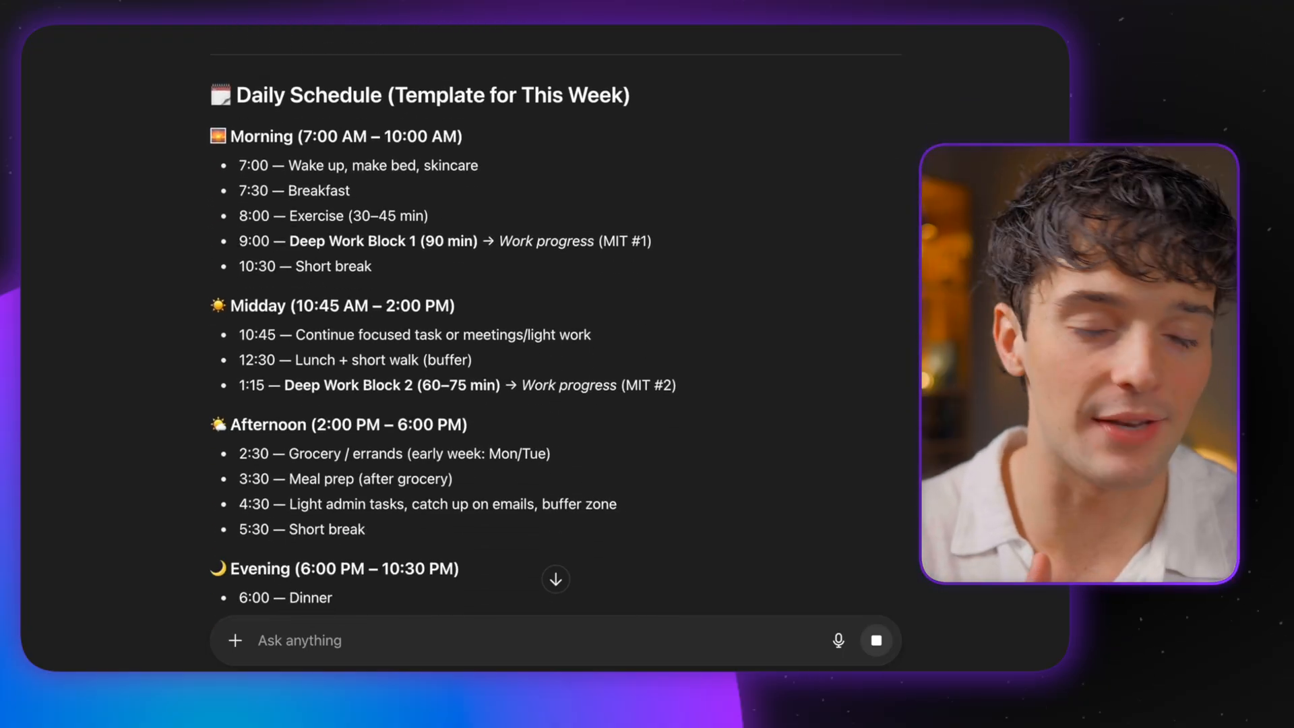
{"action": "scroll", "scroll_direction": "down", "scroll_amount": 3}
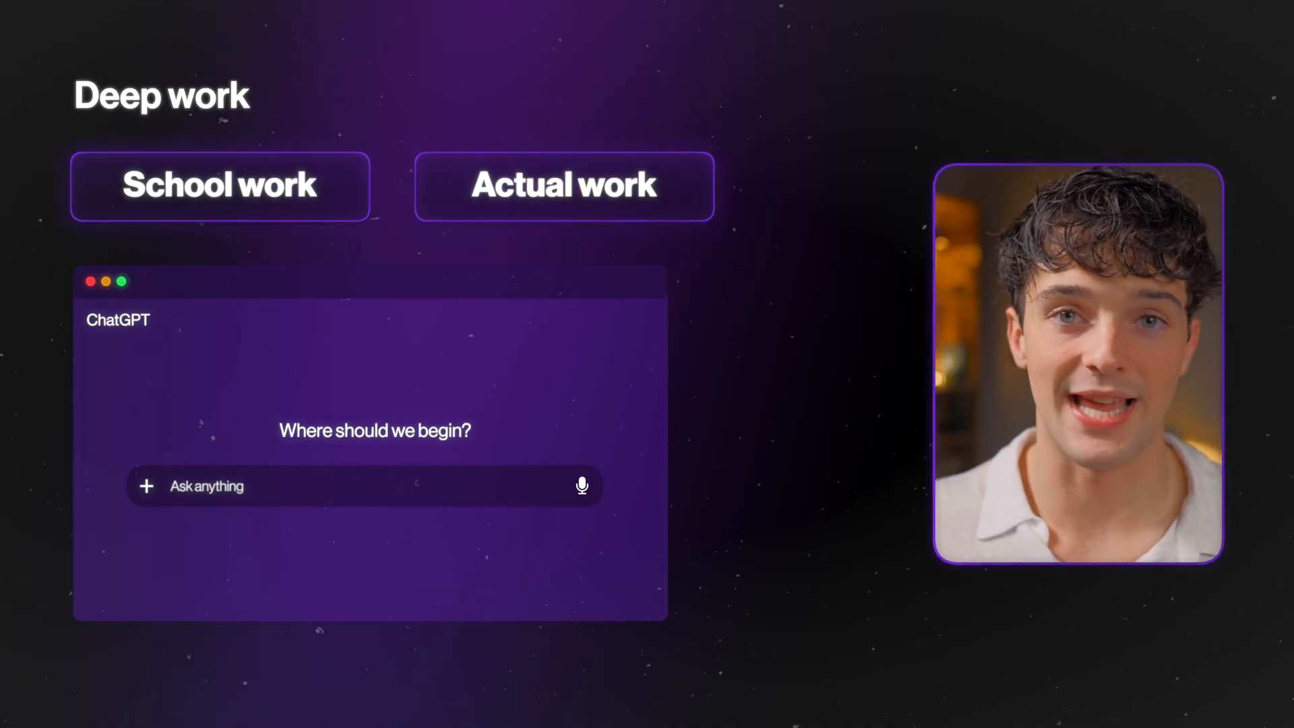
Type a prompt breaking 45 minutes of deep work into a step-by-step checklist with time estimates.
{"action": "type", "text": "I have 45 minutes for deep work on (your task). Break this down into a step-b"}
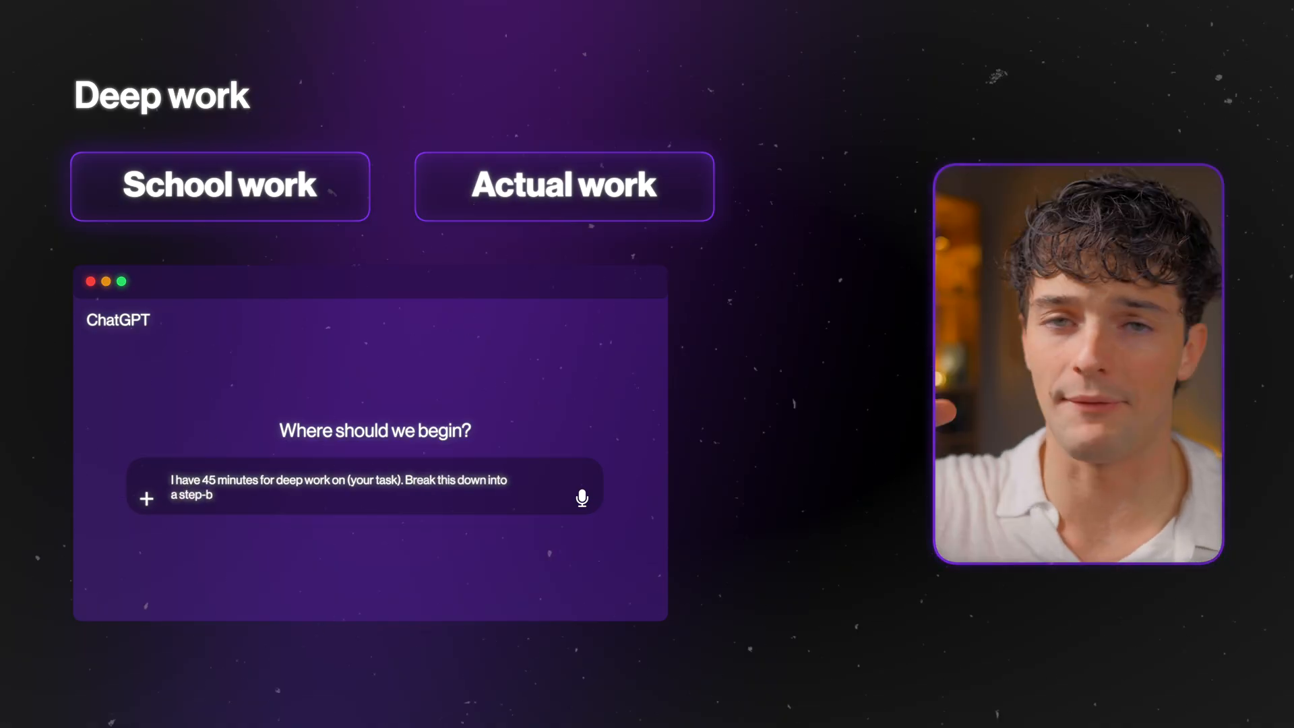
{"action": "type", "text": "y-step checklist with time estimates."}
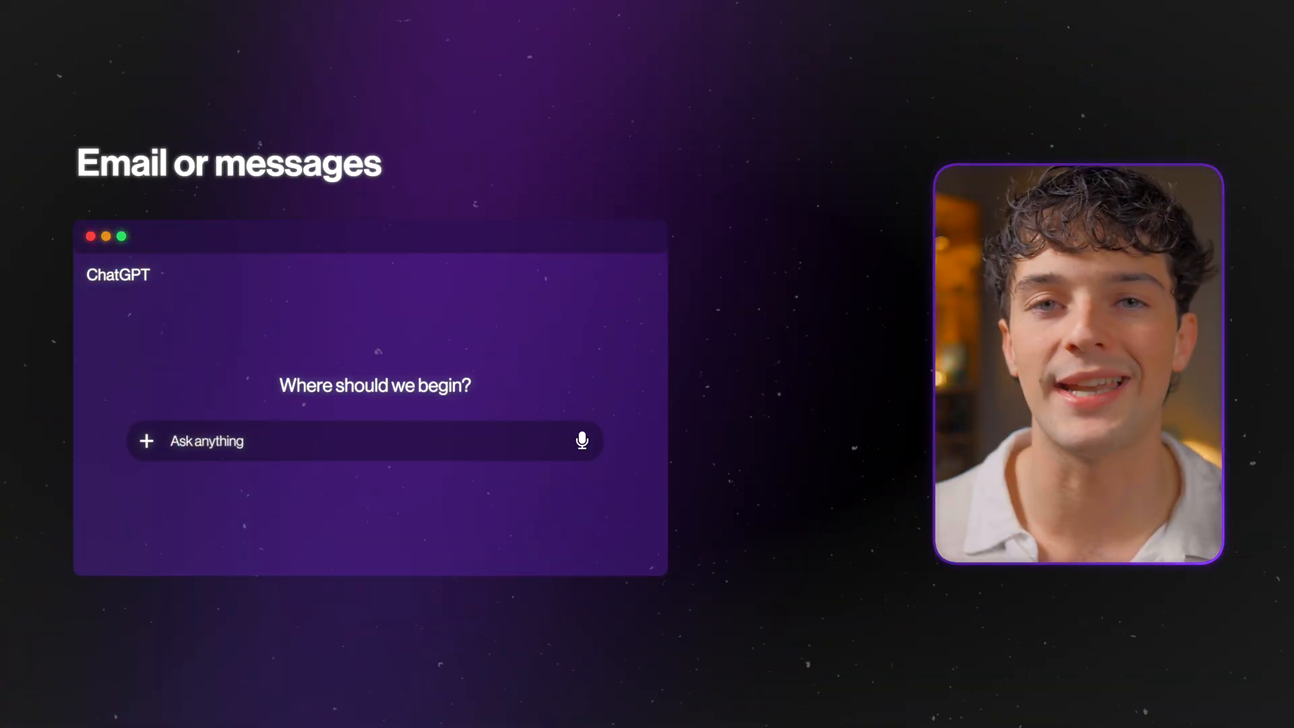
Type a prompt asking to clean up a draft concisely and suggest 3 improvements.
{"action": "type", "text": "Here's my draft email/writing/assignment. Clean it up, keep it"}
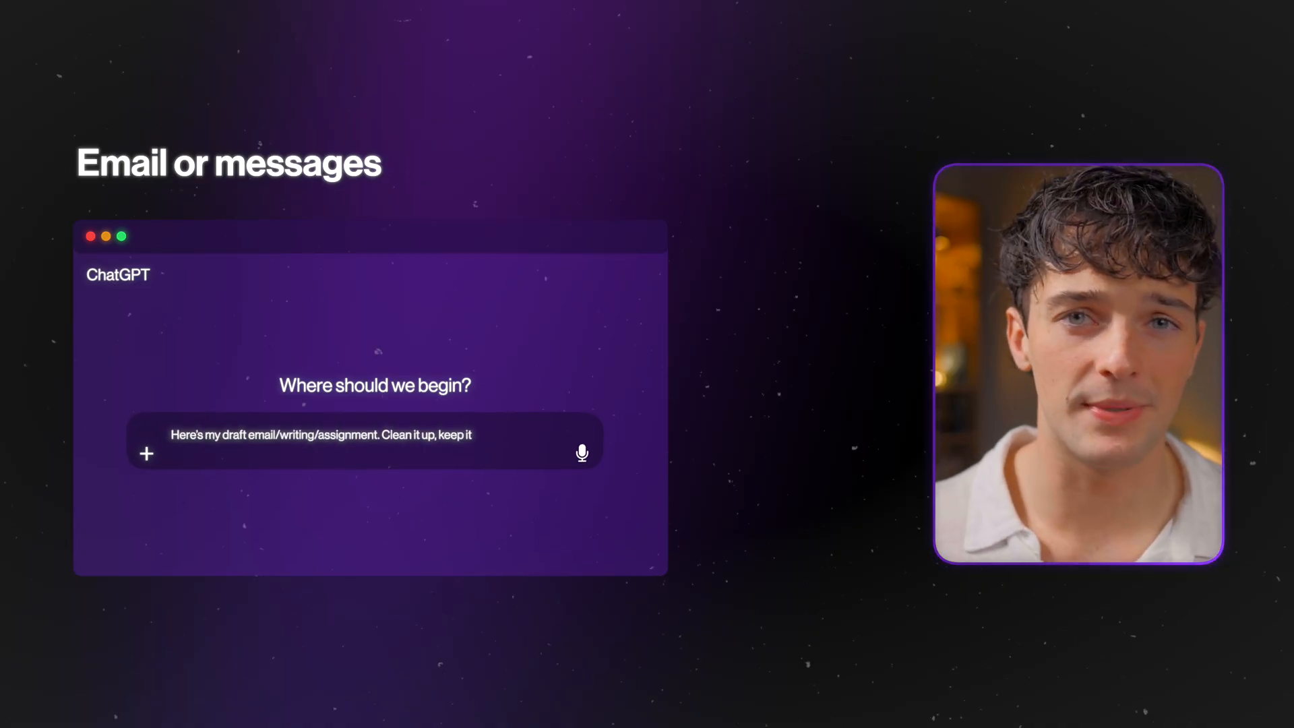
{"action": "type", "text": "concise and suggest 3 improvements."}
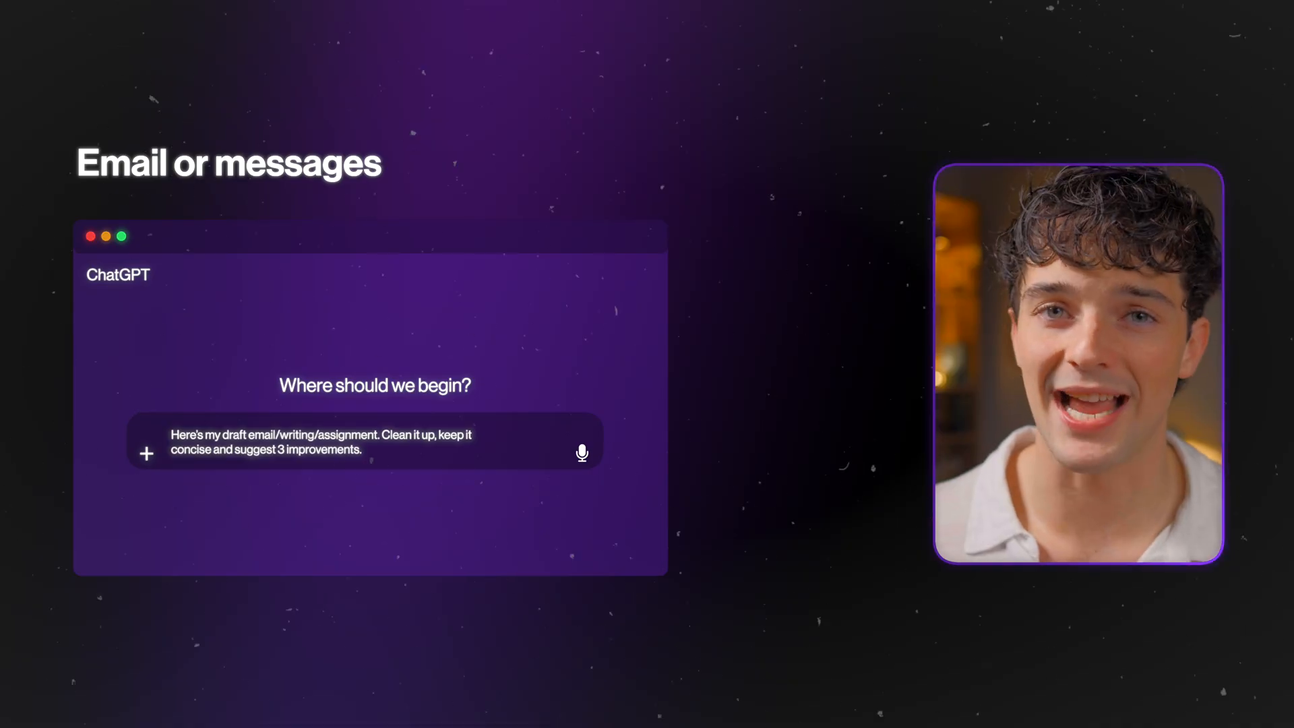